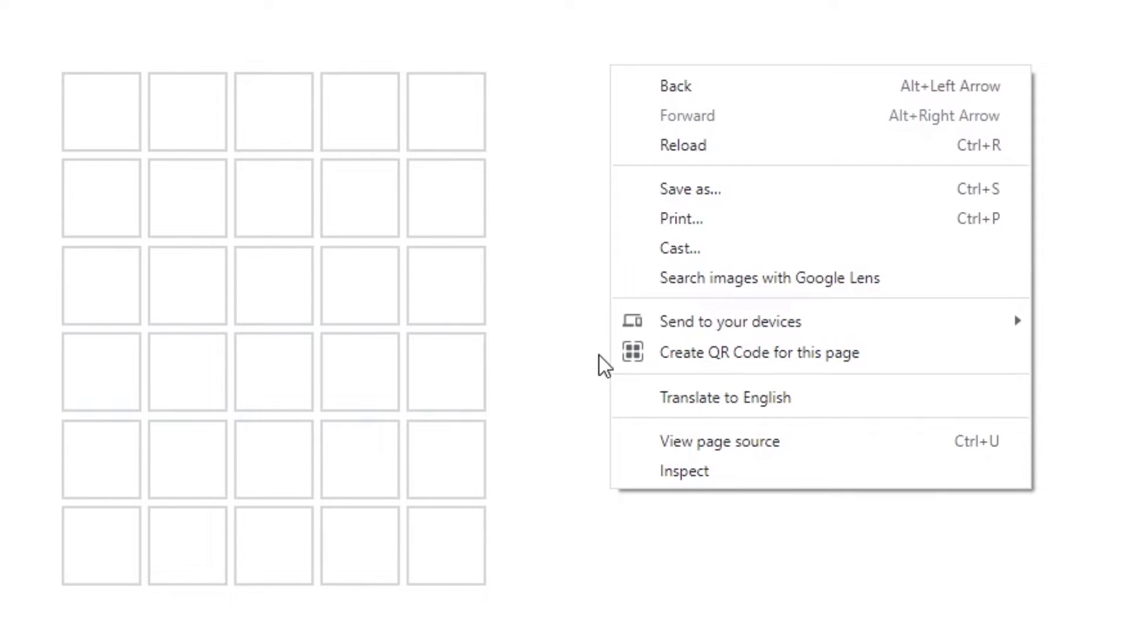
pyautogui.moveTo(823, 440)
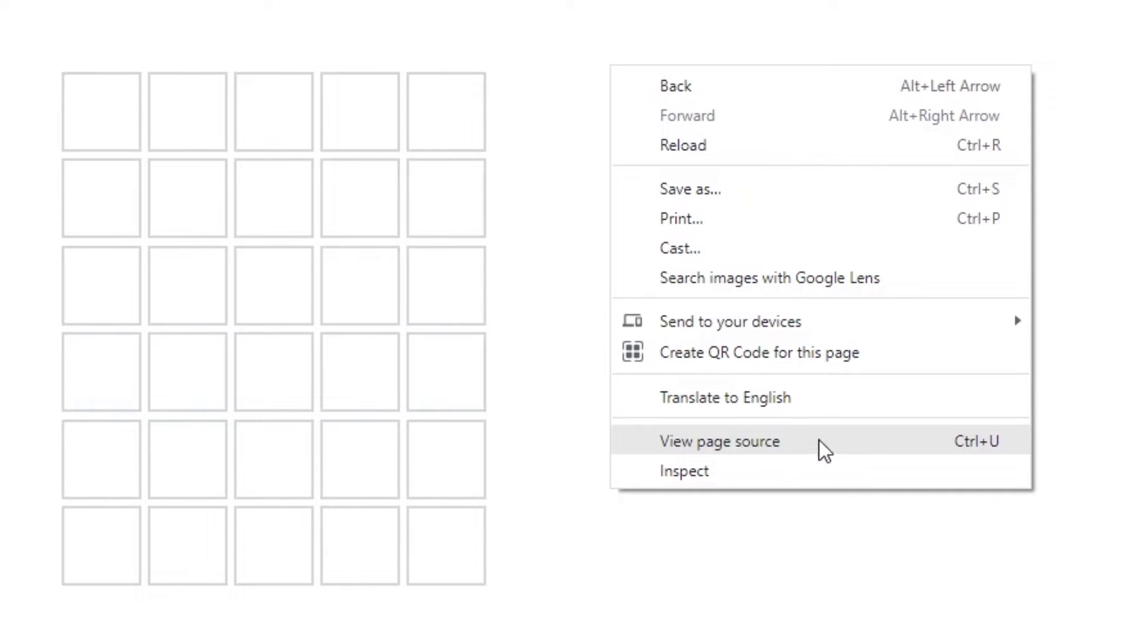
# View the Wordle page source and scroll to the script link for main.bd4cb59c.js.
pyautogui.click(719, 440)
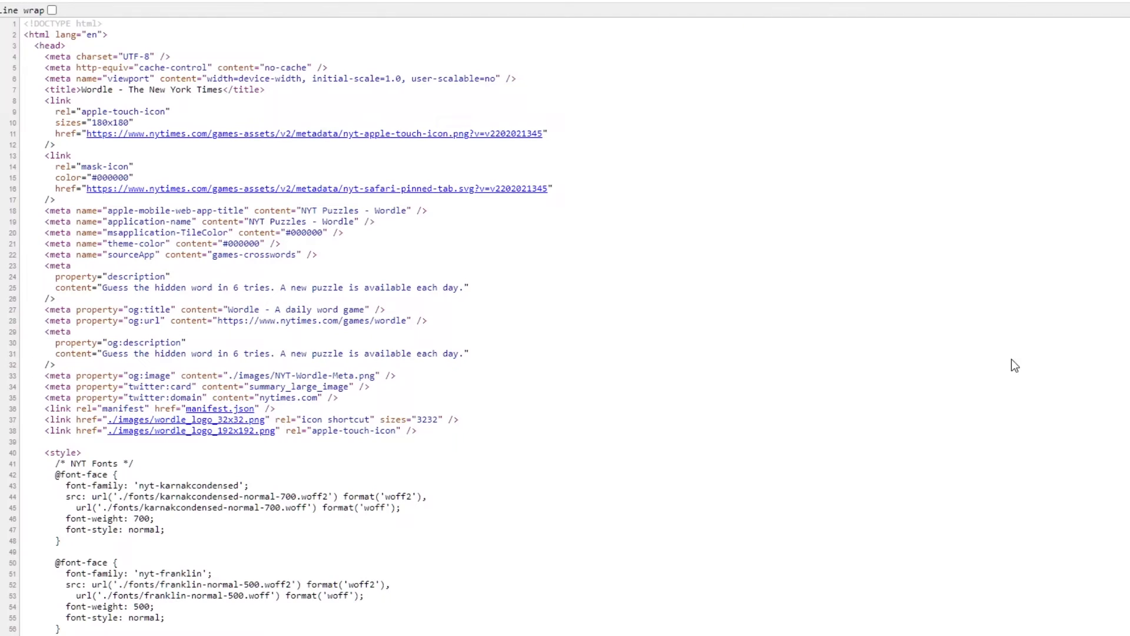
pyautogui.scroll(-3)
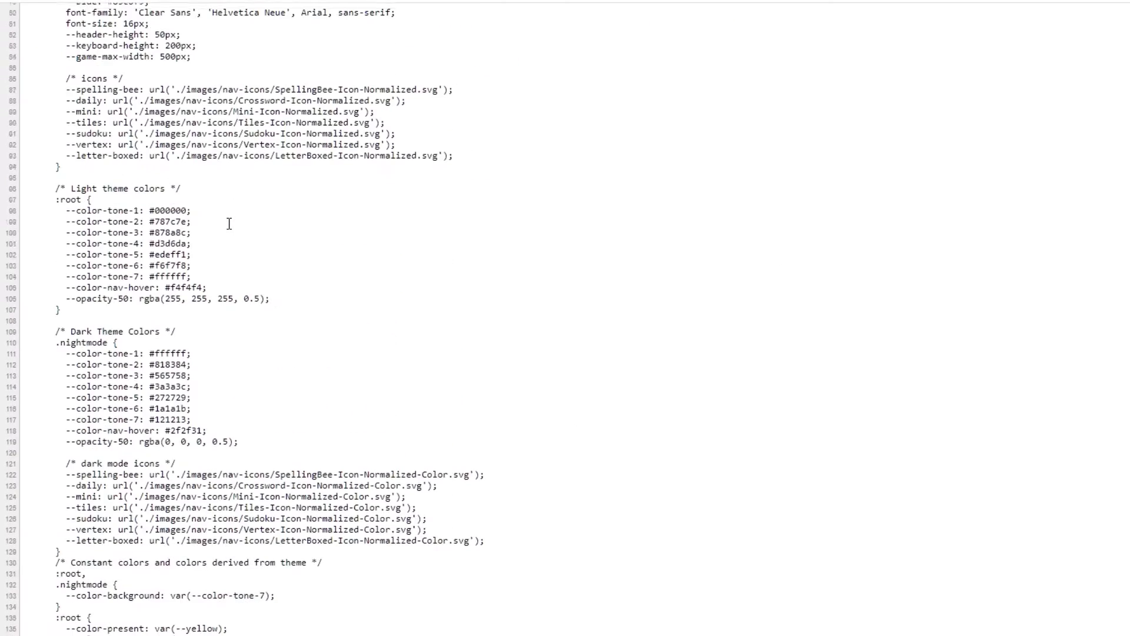
pyautogui.scroll(-3)
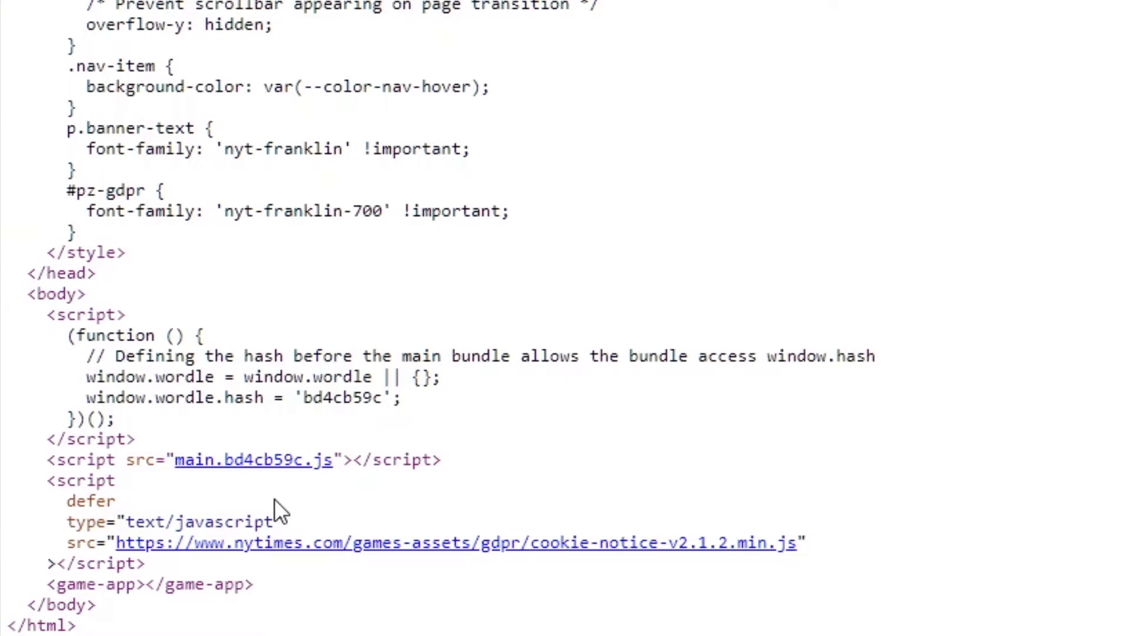
pyautogui.moveTo(268, 468)
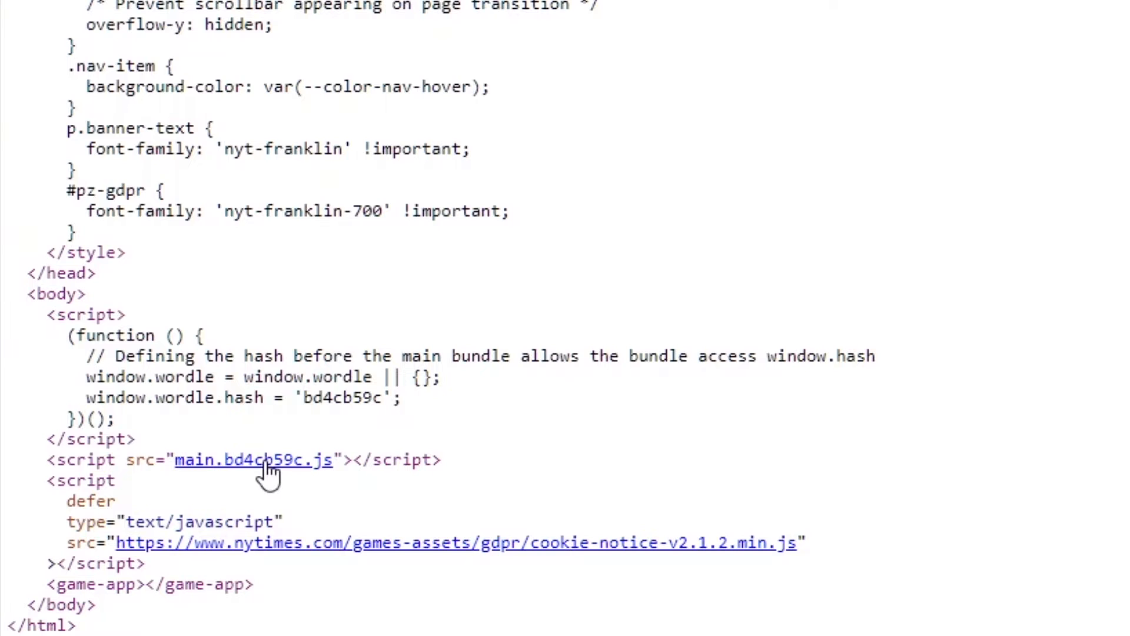
pyautogui.moveTo(276, 497)
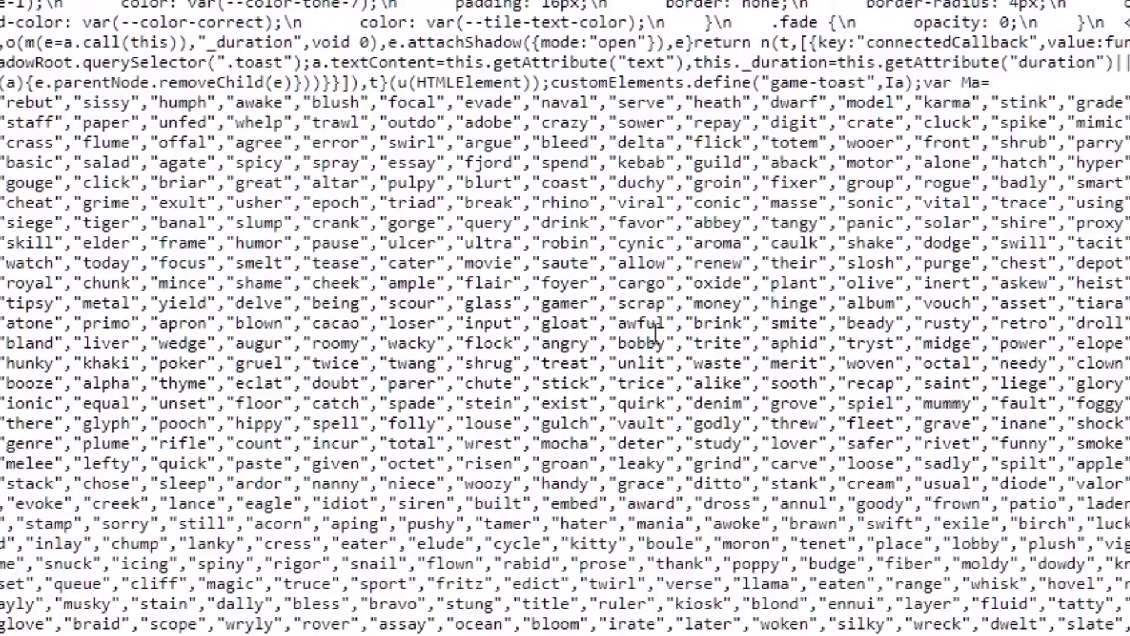
pyautogui.moveTo(916, 342)
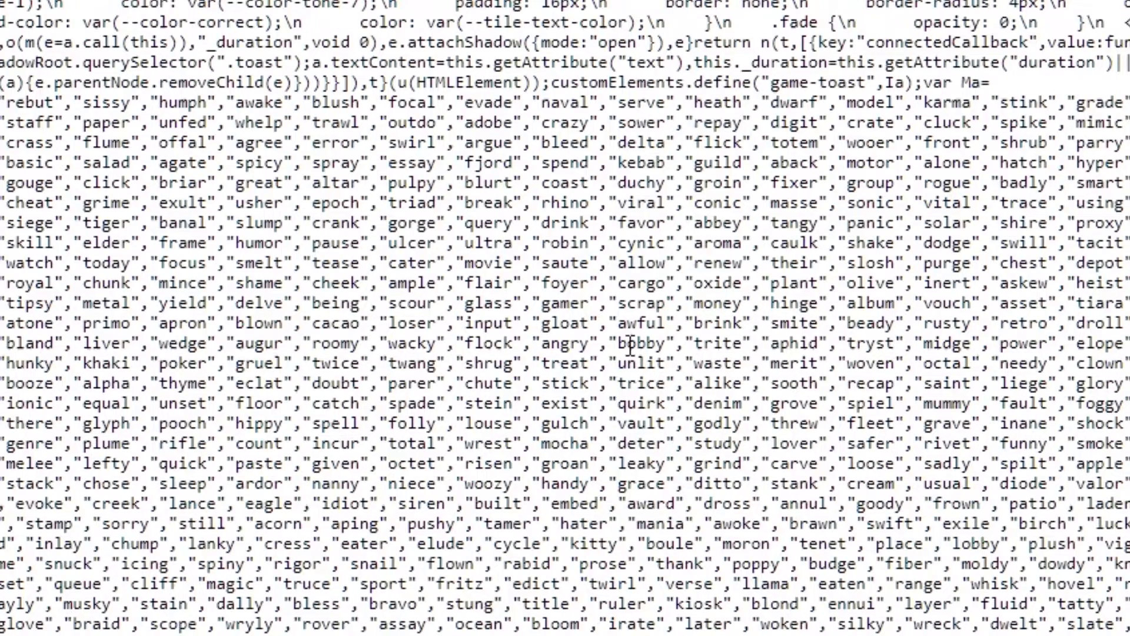
# Scroll through the word array in the main.bd4cb59c.js bundle.
pyautogui.scroll(-3)
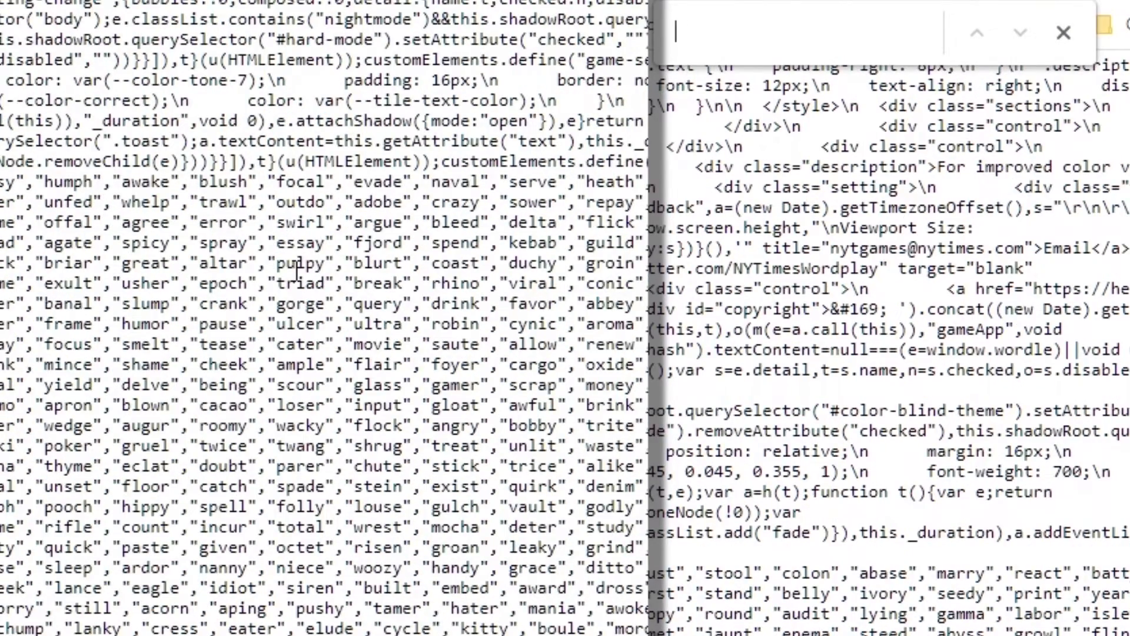
# Search the bundle for 'humor' to highlight today's answer in the word list.
pyautogui.write('humor')
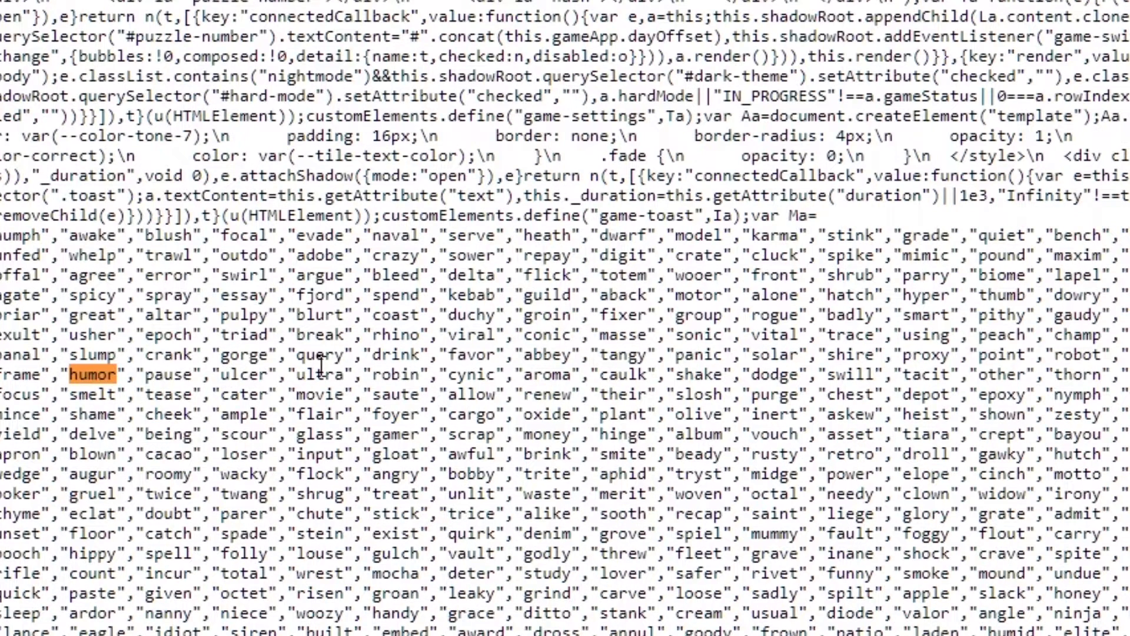
pyautogui.moveTo(411, 373)
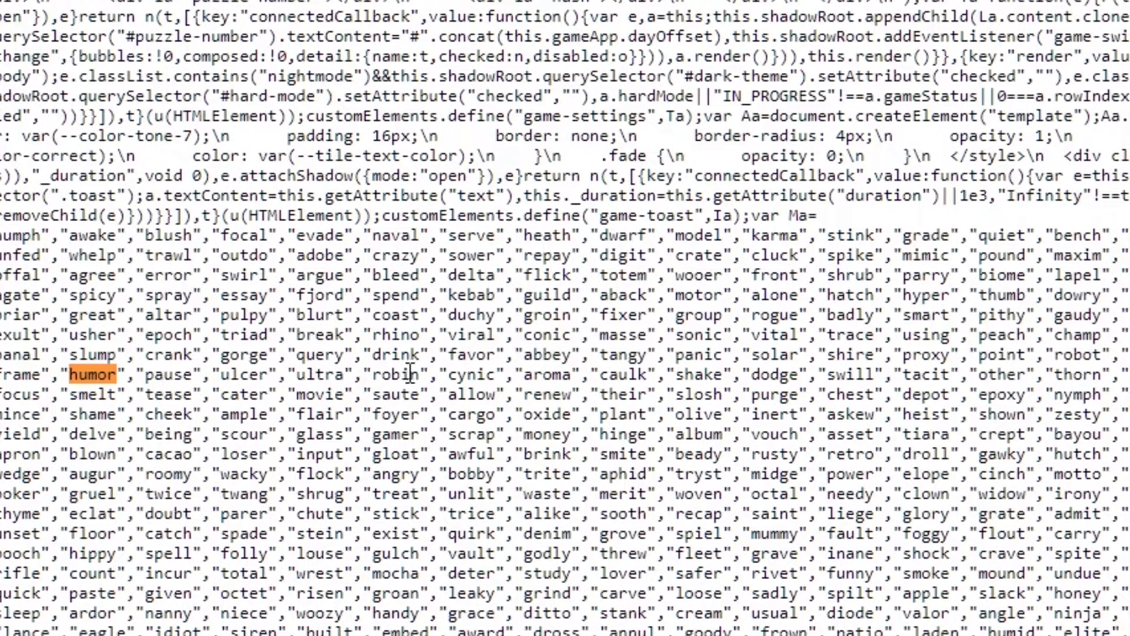
pyautogui.moveTo(337, 374)
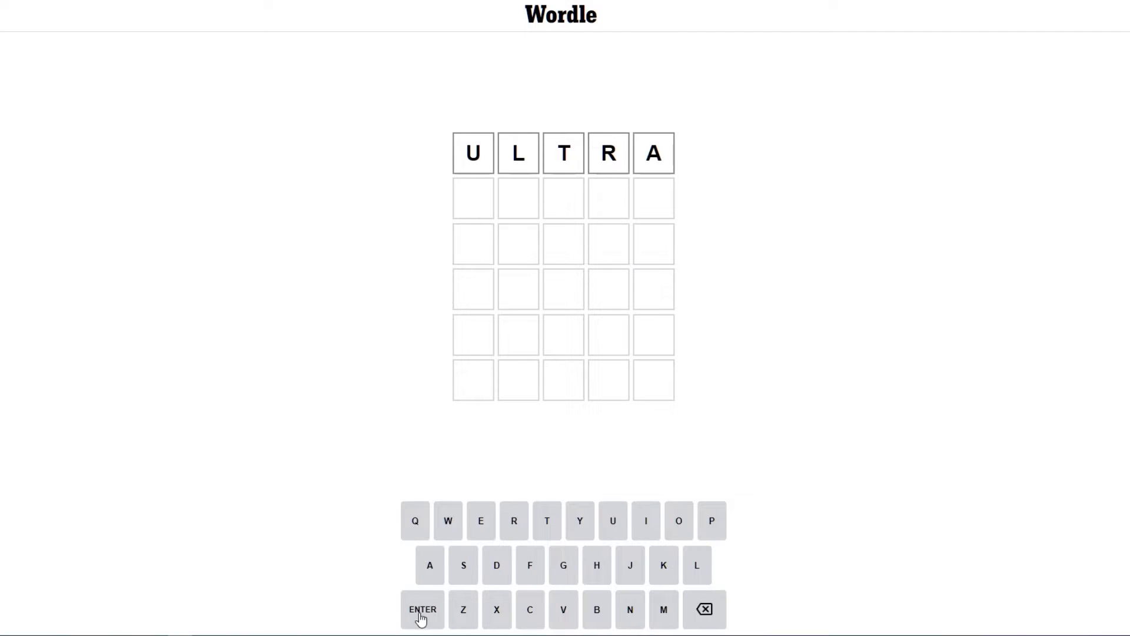
# Submit ULTRA as the first Wordle guess.
pyautogui.click(423, 608)
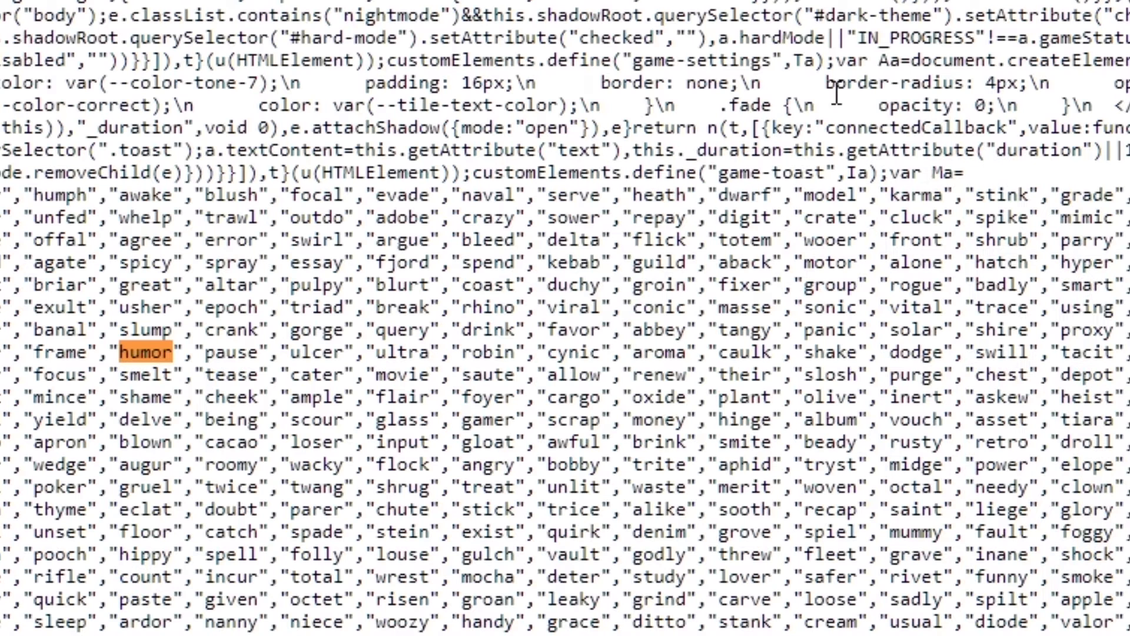
pyautogui.moveTo(340, 374)
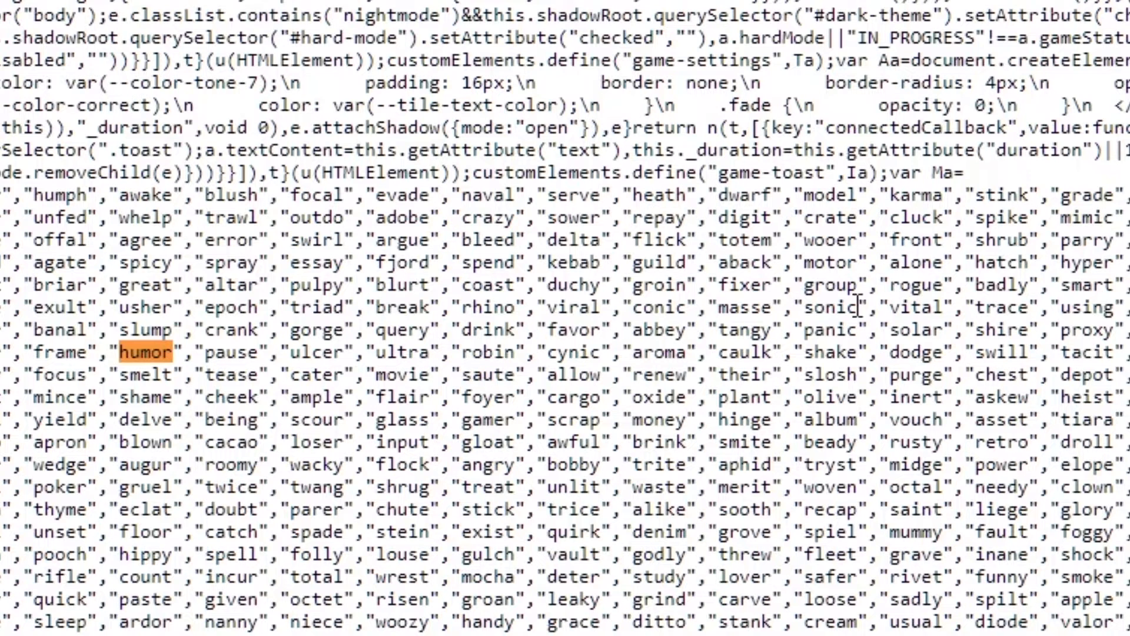
pyautogui.moveTo(857, 306)
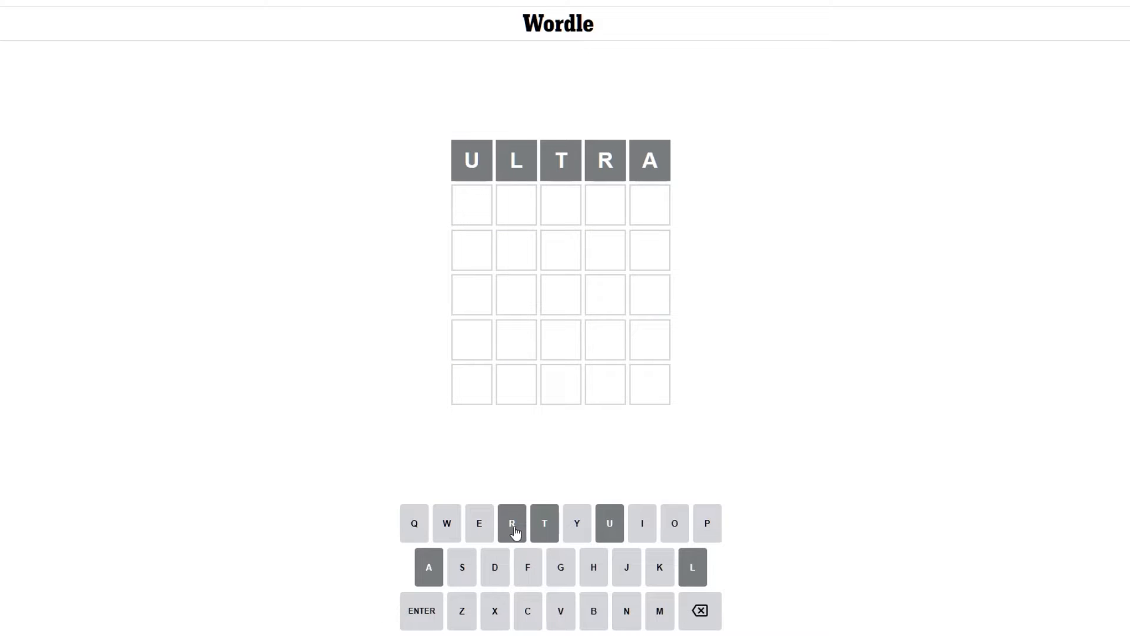
pyautogui.moveTo(518, 418)
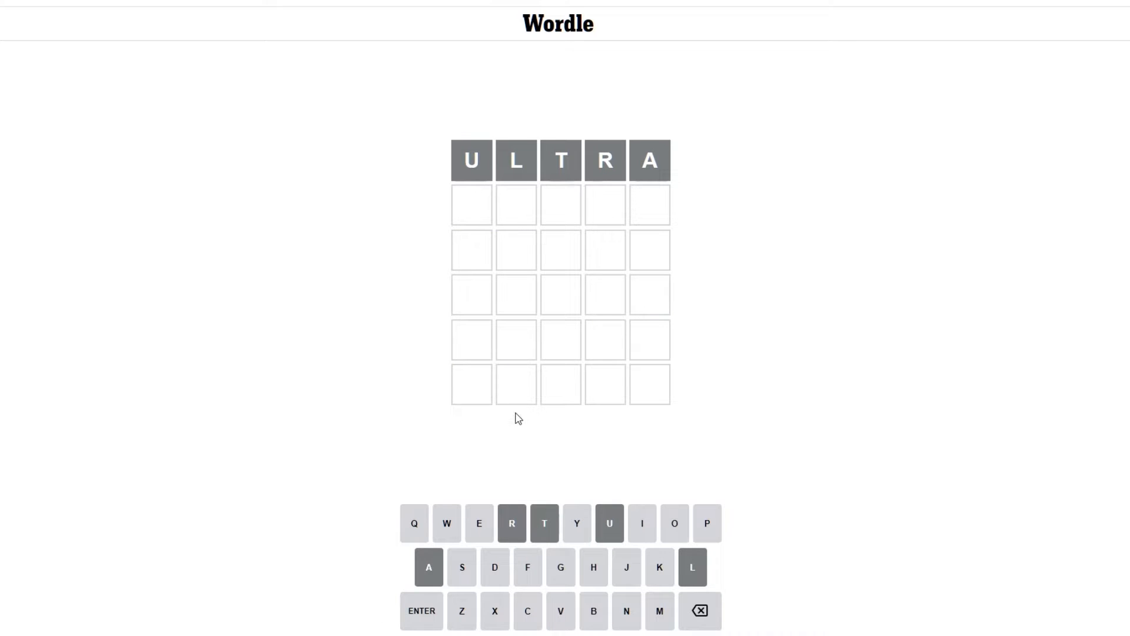
# Back in the main.js list, select the words after ultra, ending on aroma.
pyautogui.click(528, 611)
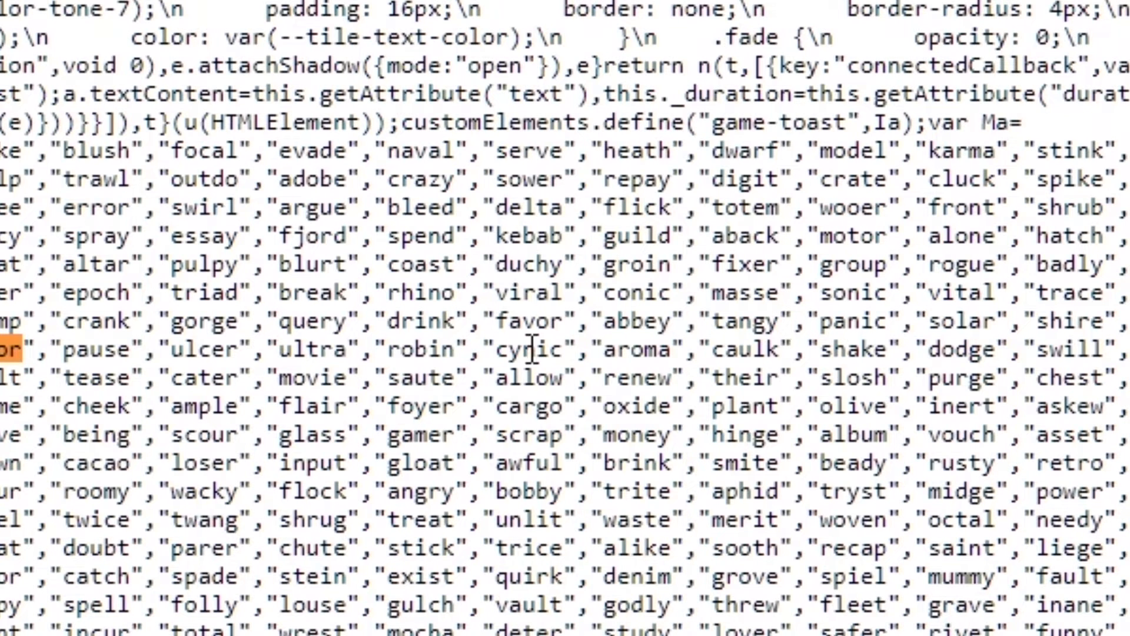
pyautogui.doubleClick(527, 349)
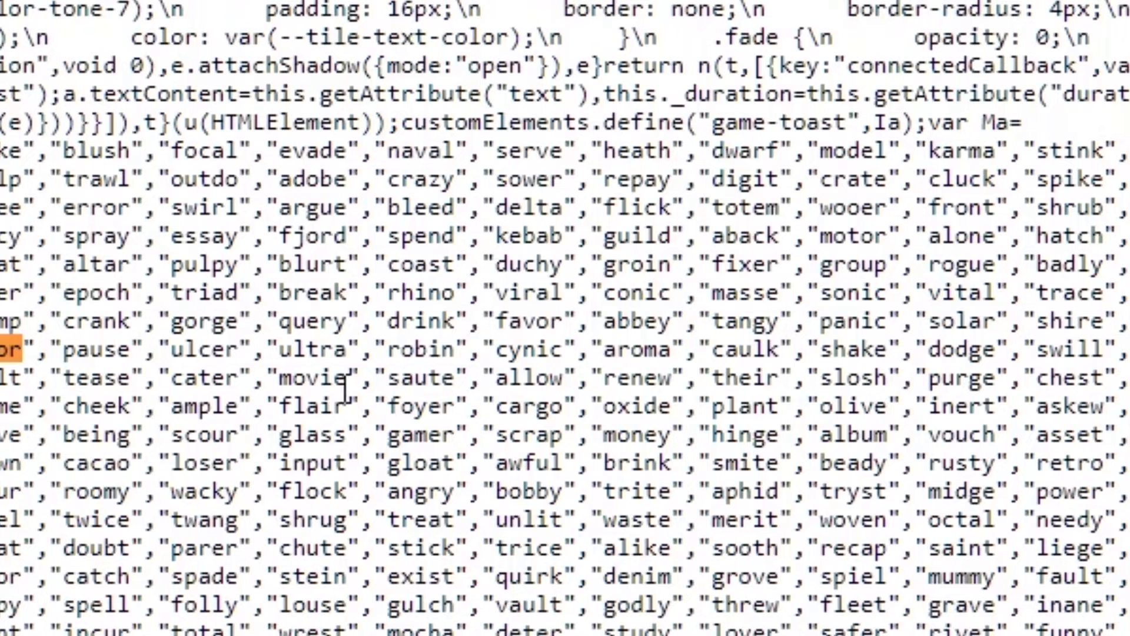
pyautogui.doubleClick(638, 348)
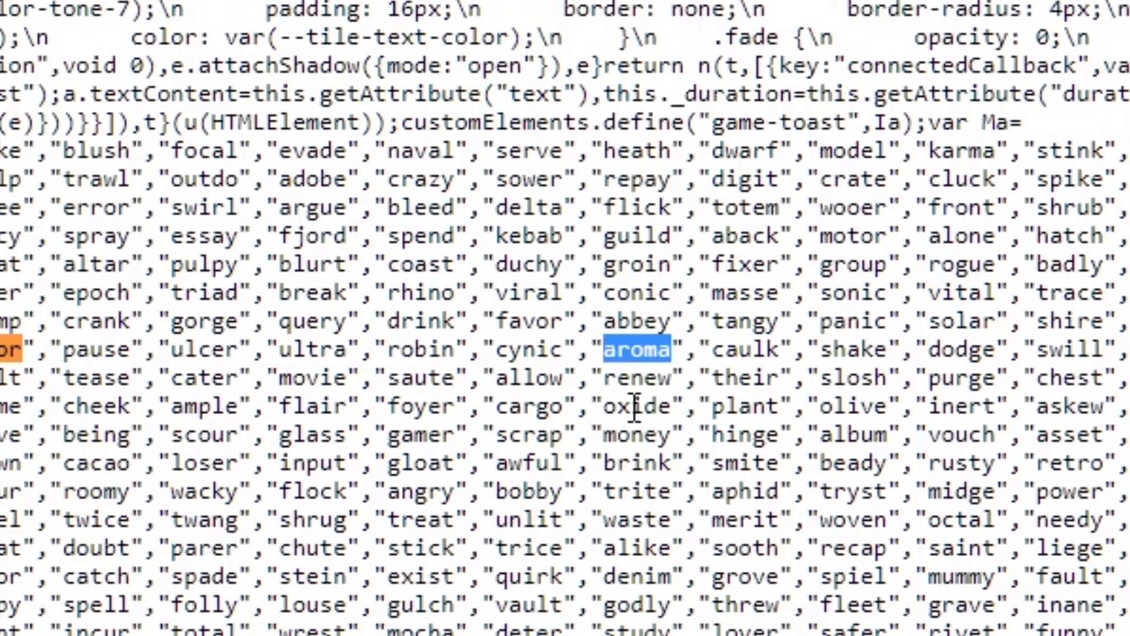